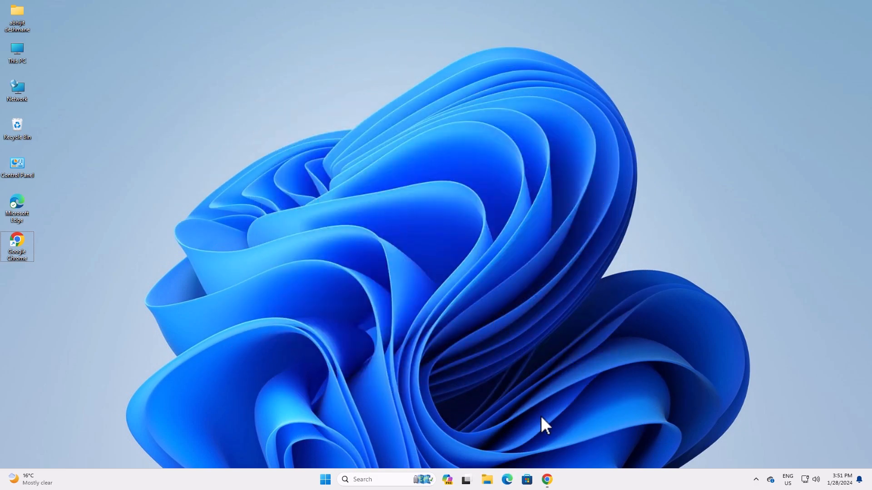
Launch Chrome from the taskbar shortcut to look up the imageCLASS MF244dw driver
click(547, 479)
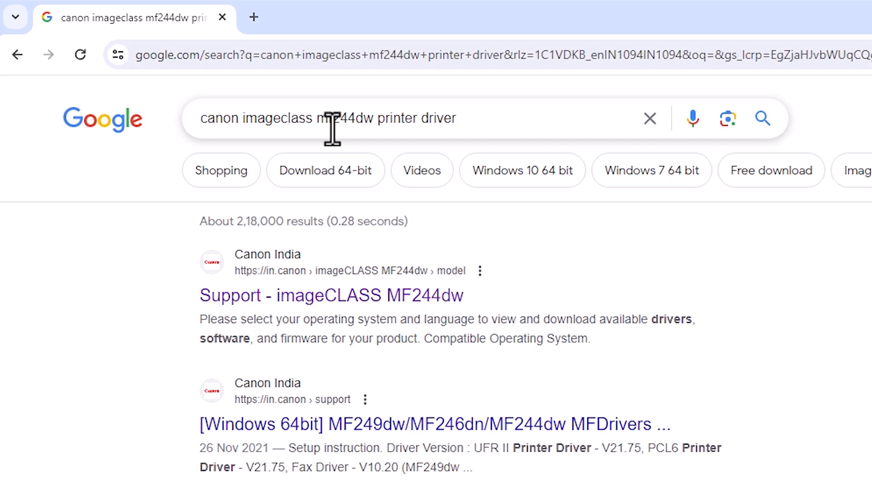
mouse_move(368, 125)
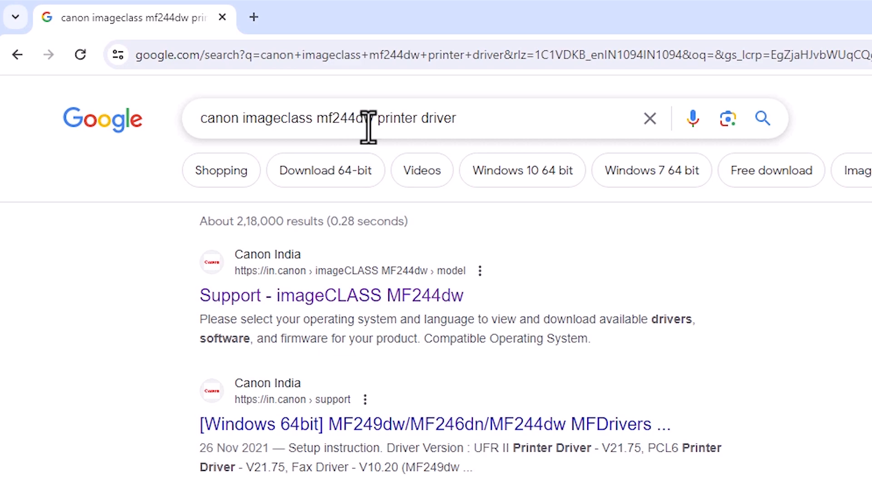
mouse_move(472, 118)
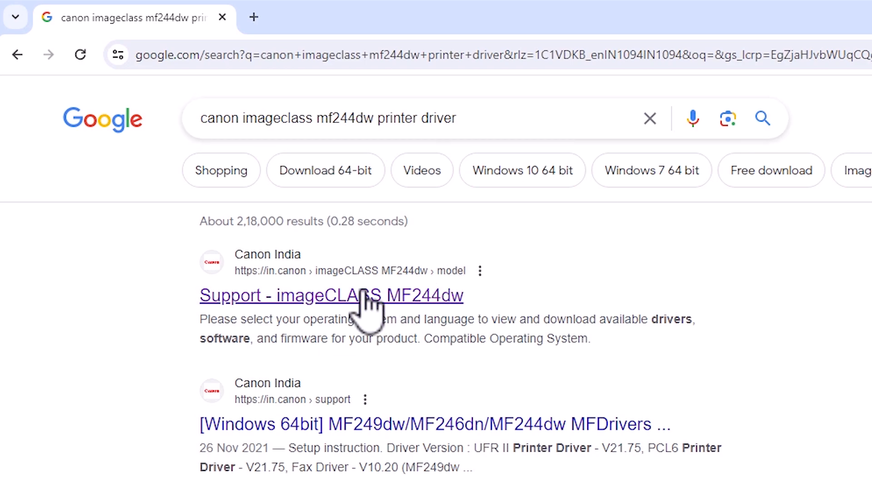
Open the Support - imageCLASS MF244dw page in a new tab and scroll to its Windows 11 drivers
right_click(331, 295)
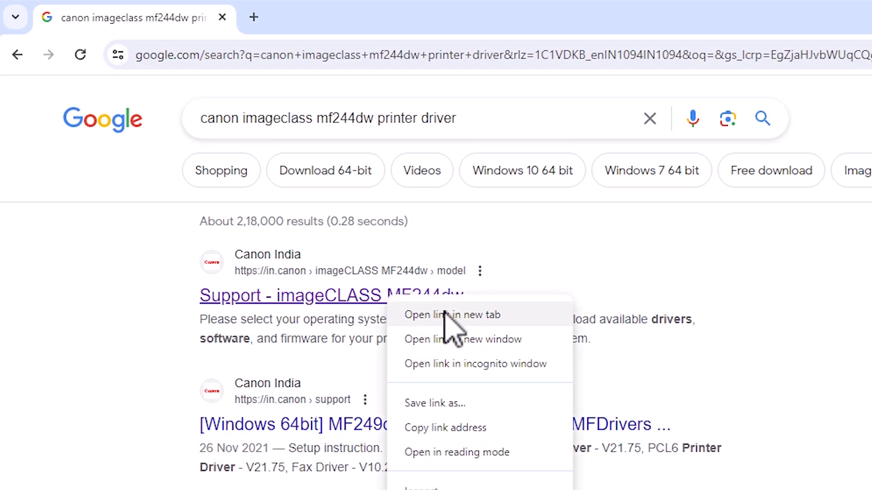
click(452, 315)
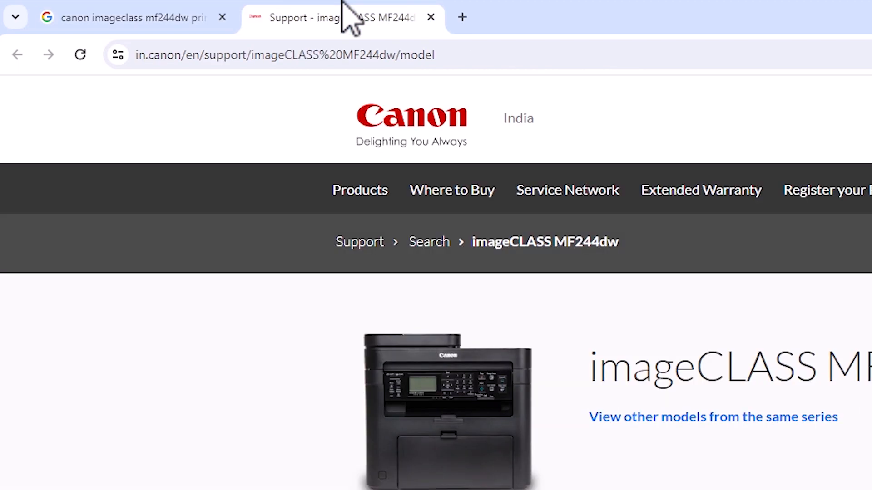
scroll(down, 3)
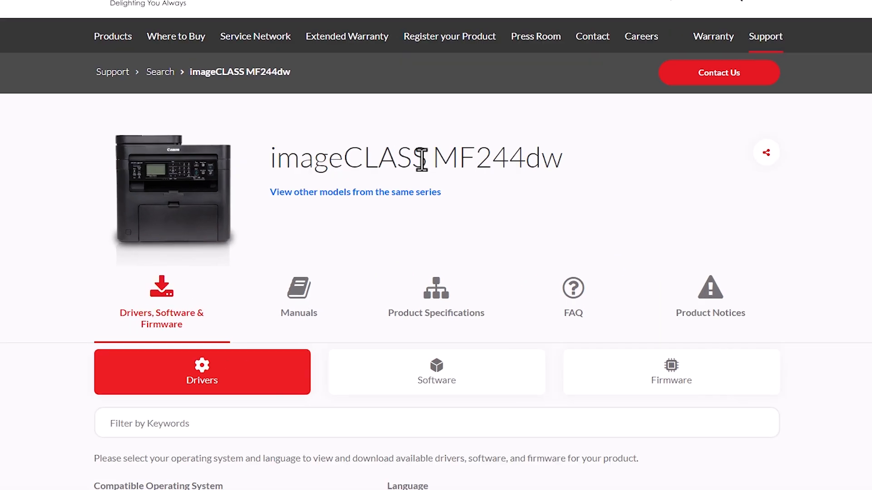
scroll(down, 3)
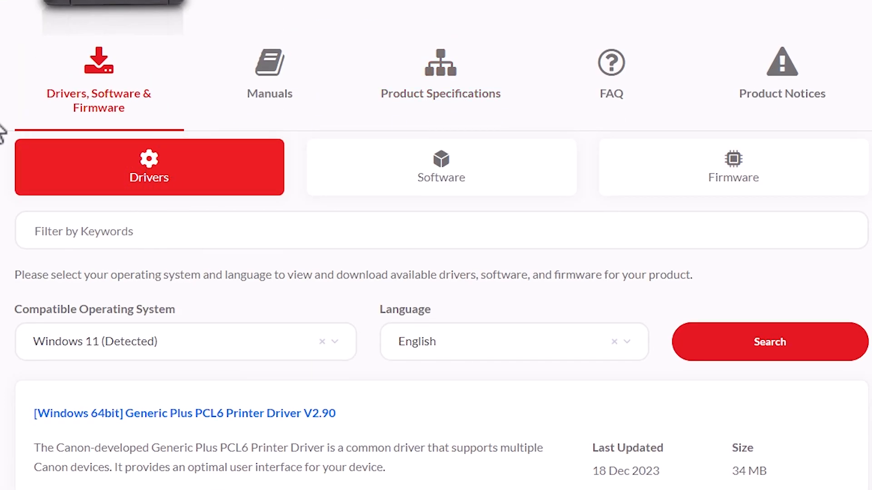
scroll(down, 3)
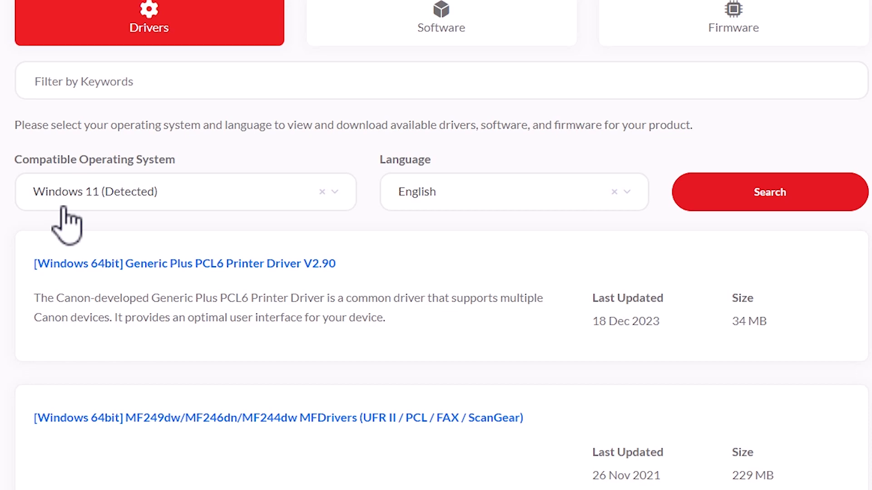
click(186, 191)
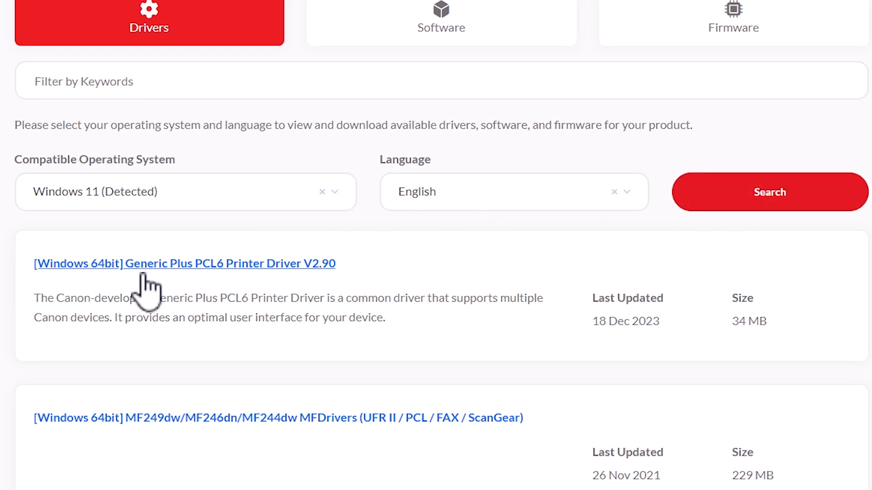
mouse_move(258, 278)
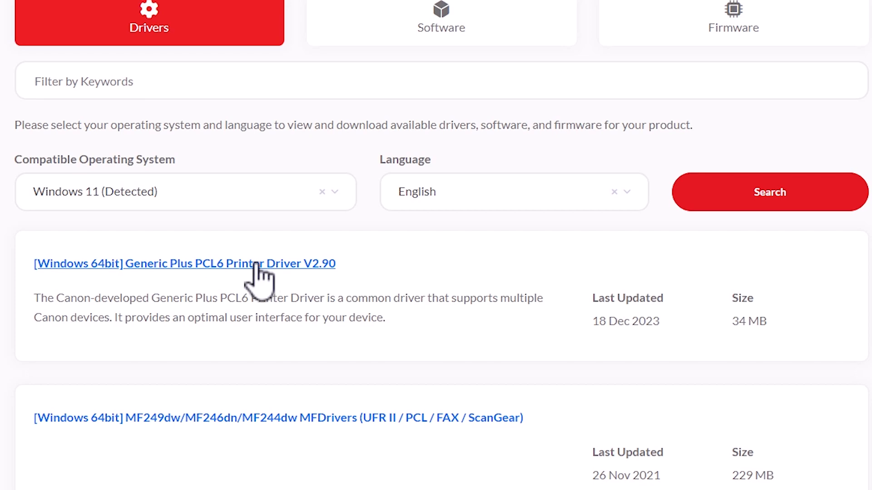
Download the Generic Plus PCL6 Printer Driver V2.90 (34.5 MB) and show the file in its folder
click(184, 264)
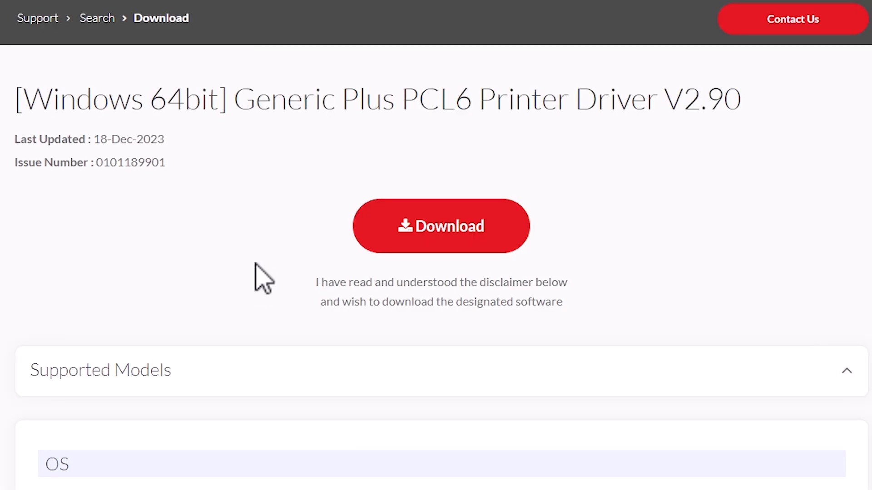
mouse_move(509, 231)
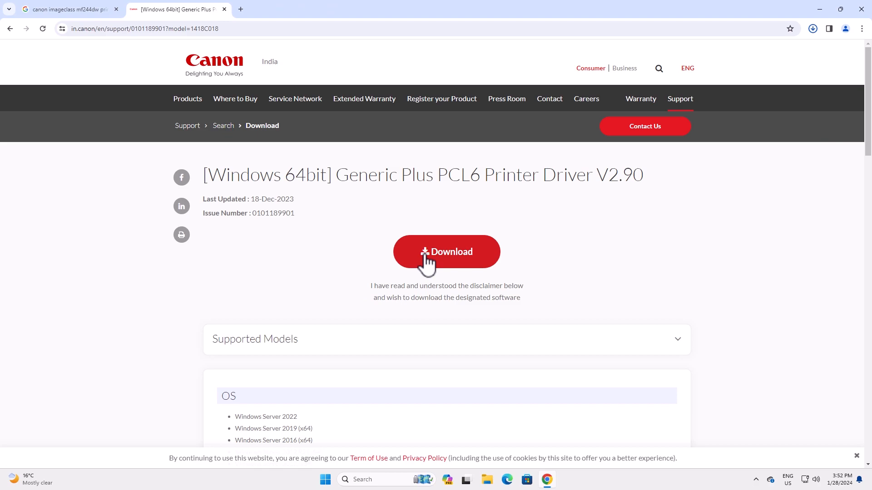
click(445, 251)
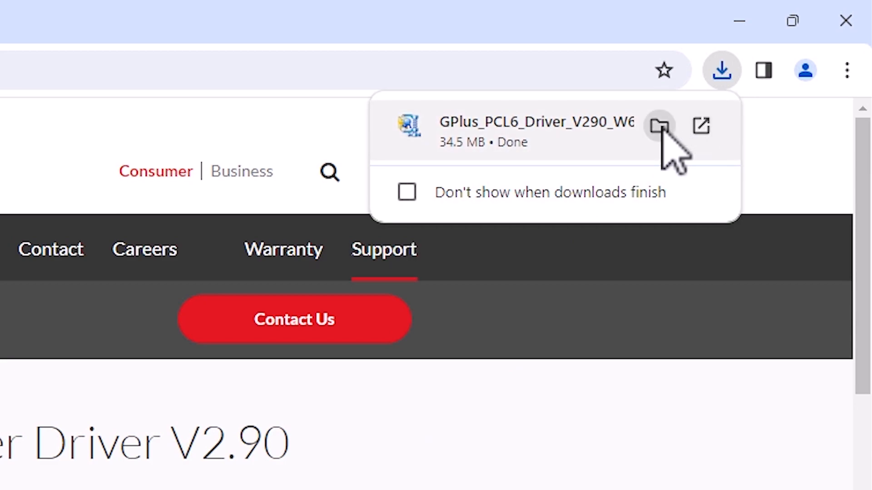
click(659, 126)
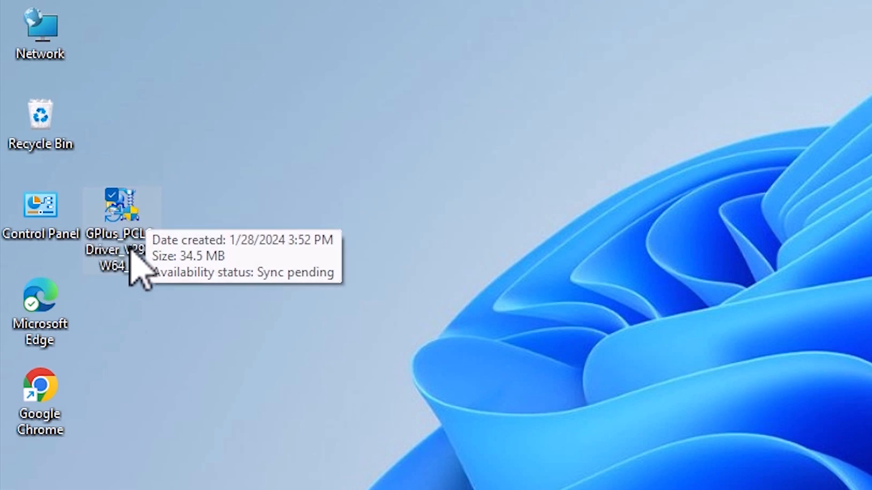
mouse_move(128, 244)
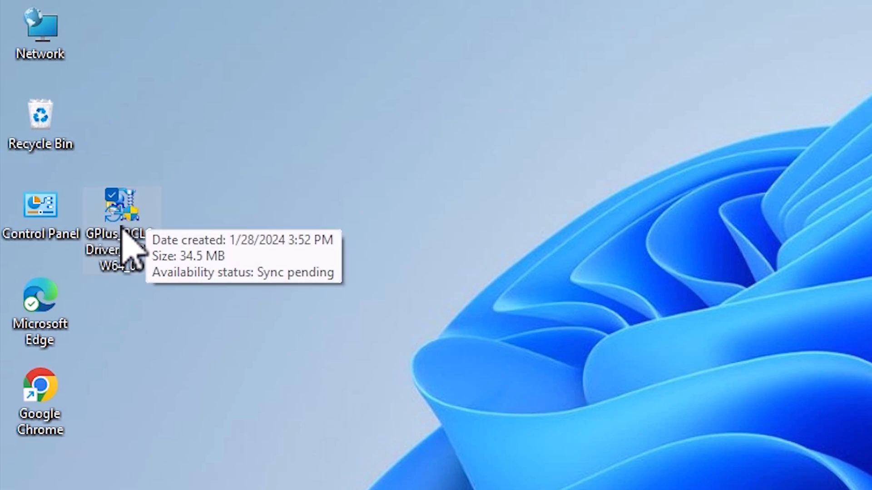
Extract the driver into GPlus_PCL6_Driver_V290_W64_00 on the desktop and browse its Driver folder
right_click(119, 209)
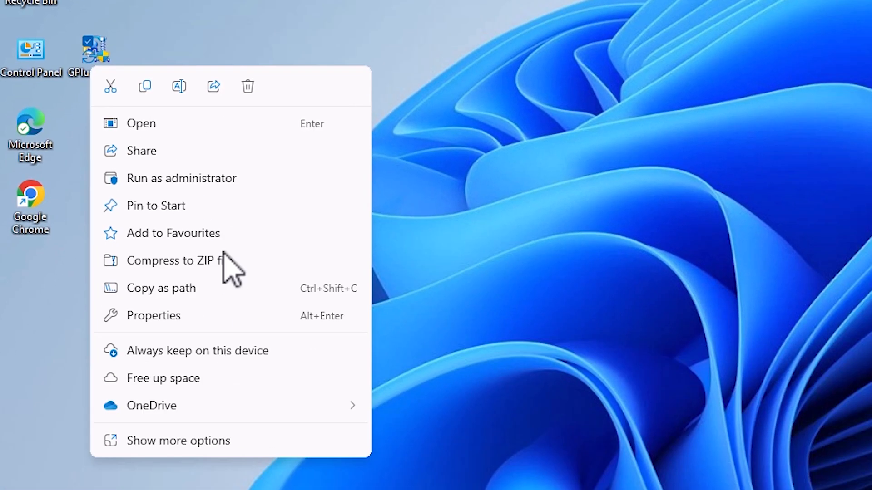
click(178, 441)
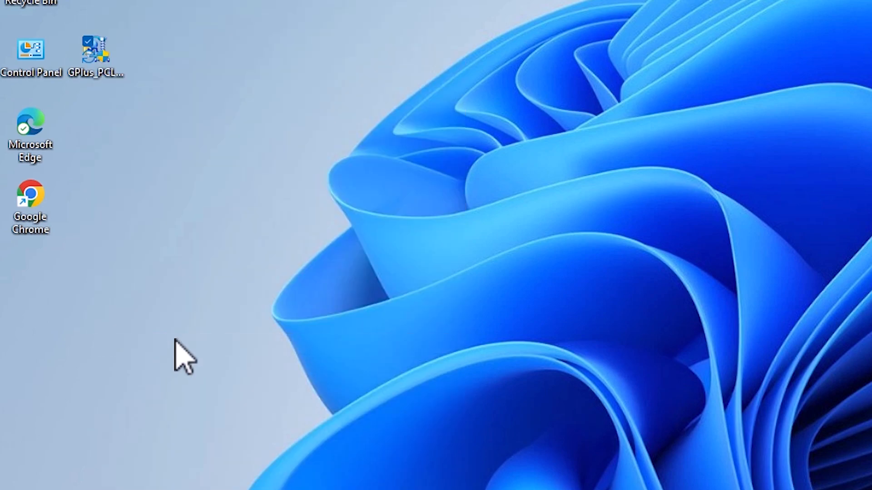
double_click(94, 50)
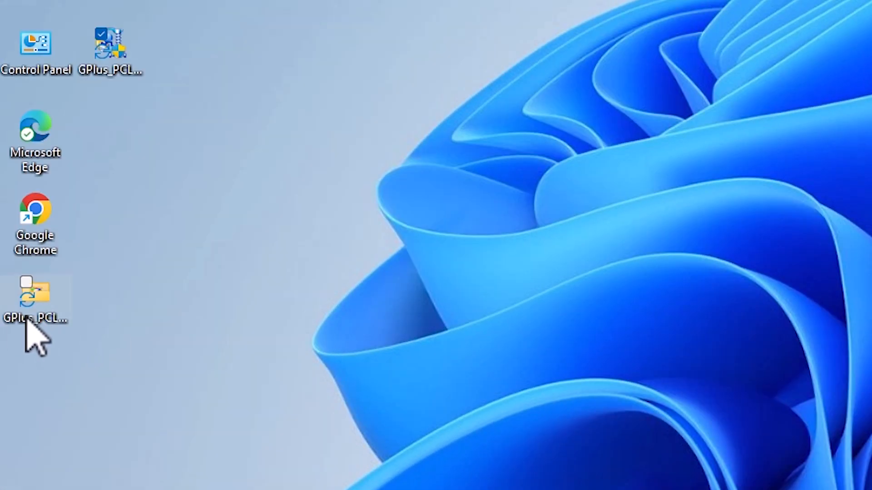
double_click(35, 295)
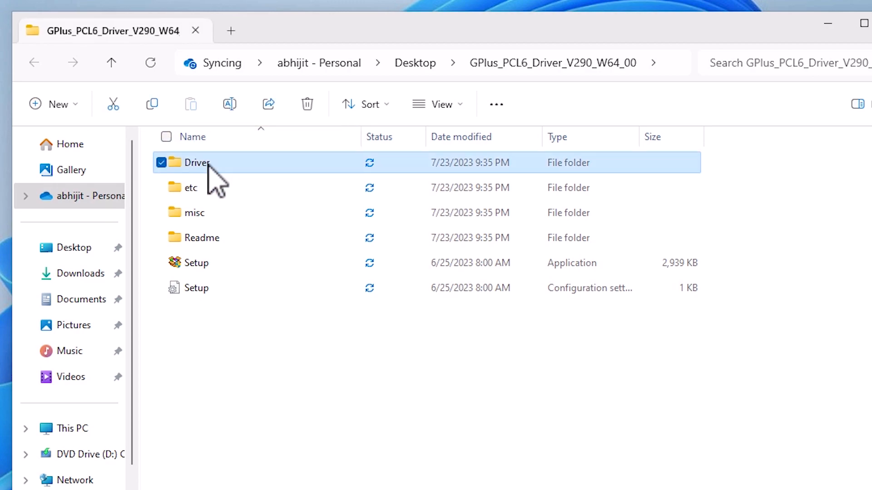
double_click(198, 163)
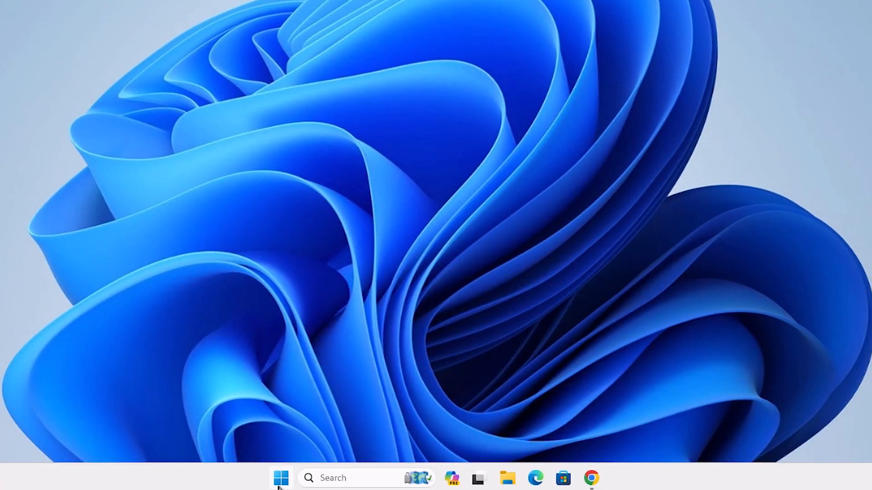
Open Printers & scanners settings from a Start menu search
click(280, 478)
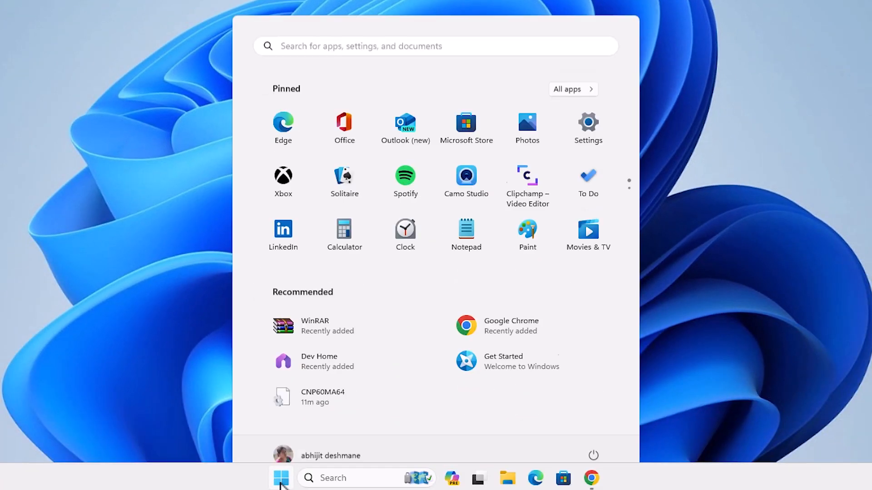
text(printers & scanners)
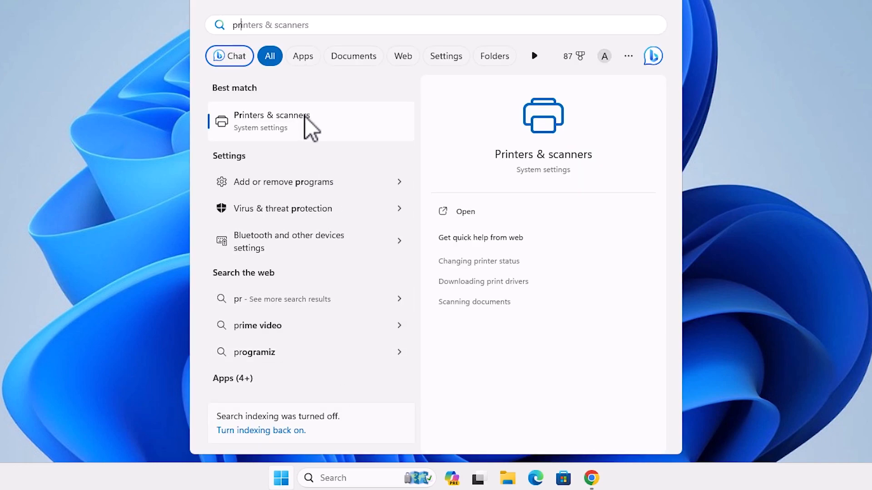
click(272, 121)
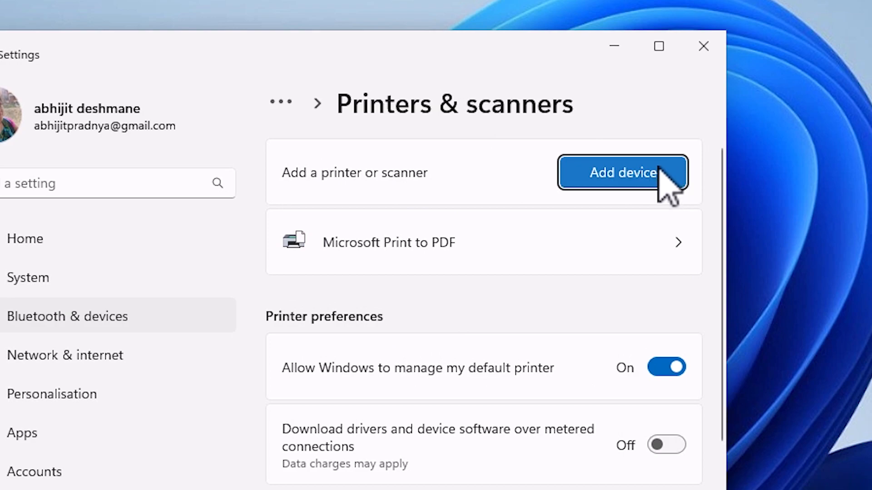
Start adding a device and choose to add the unlisted printer manually
click(622, 172)
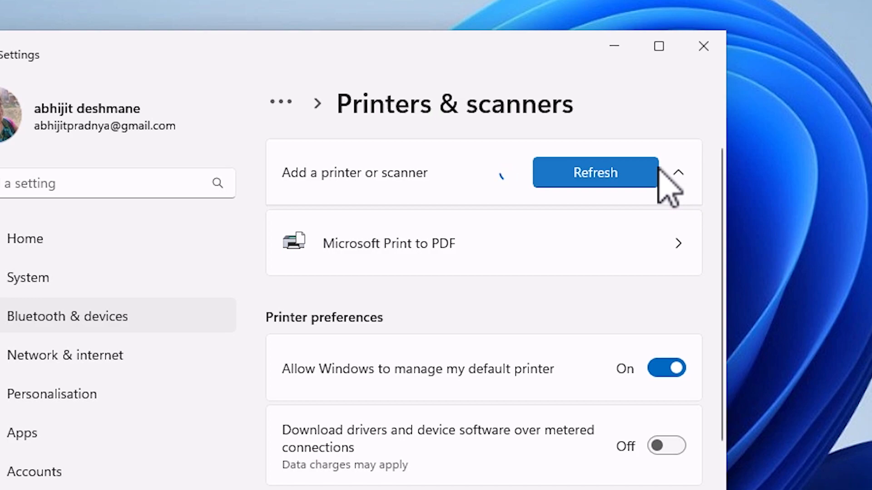
click(594, 172)
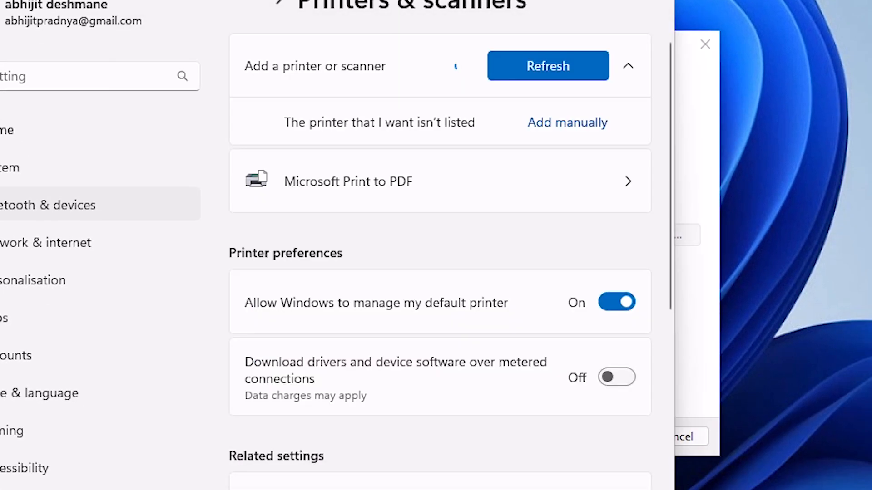
click(567, 122)
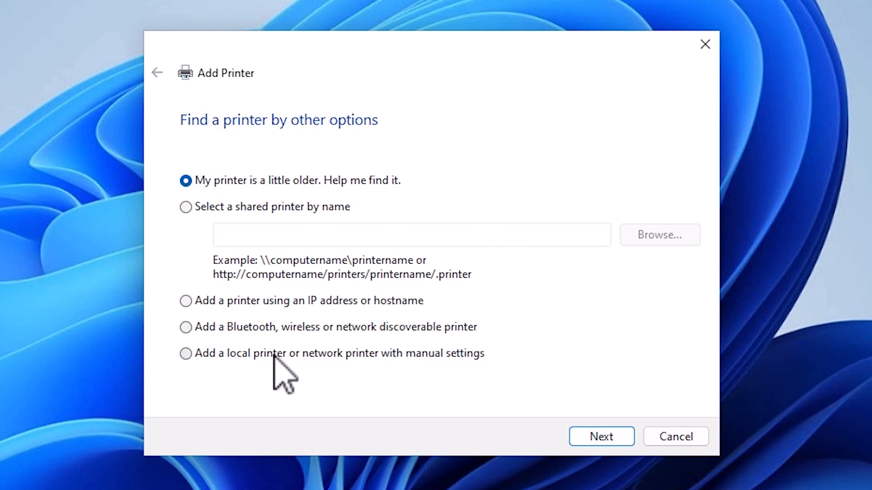
mouse_move(382, 376)
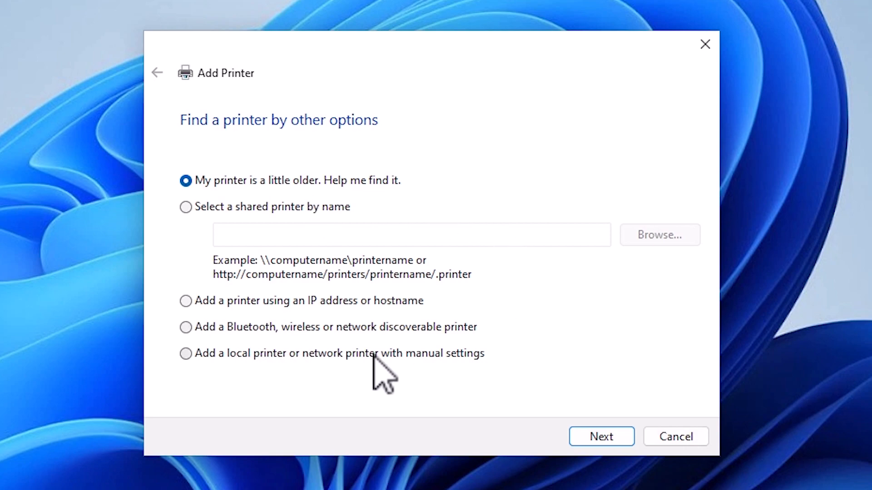
Choose a local printer with manual settings on the existing USB_001 local port
click(185, 354)
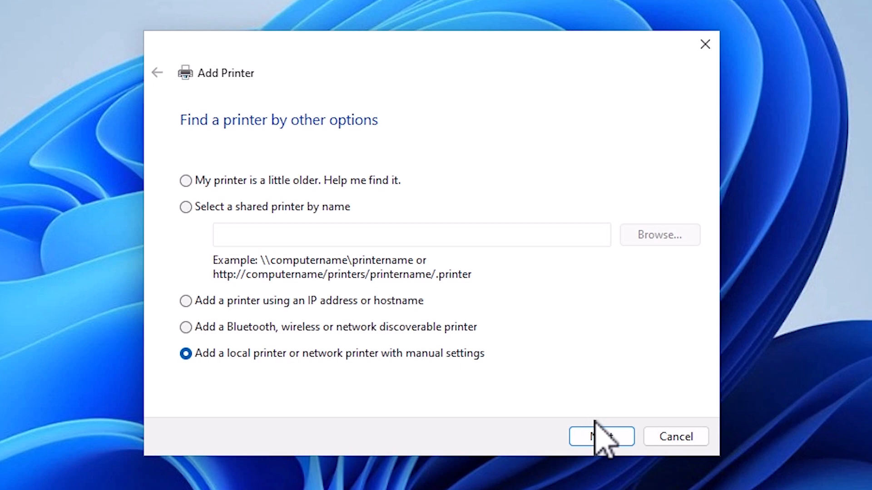
click(601, 436)
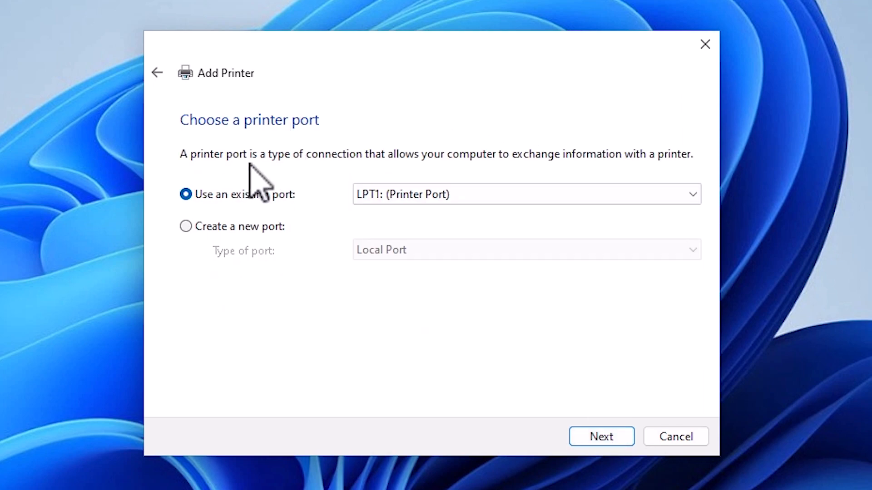
mouse_move(405, 230)
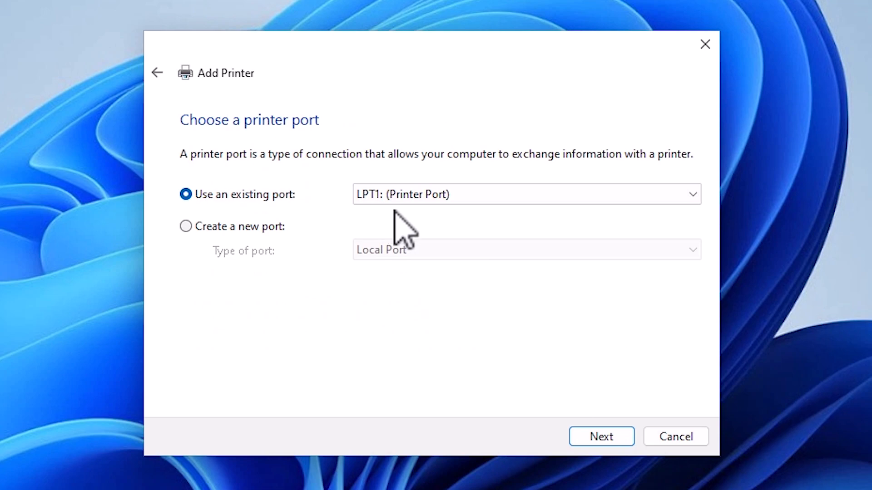
click(692, 194)
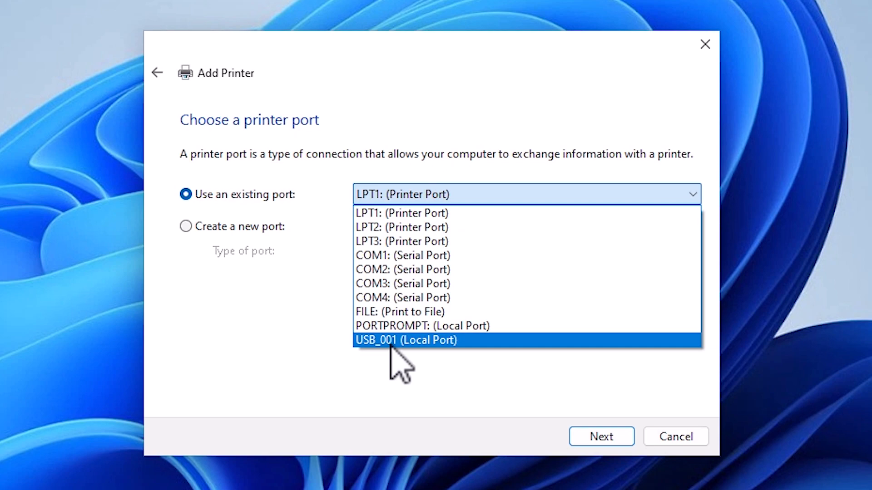
click(404, 340)
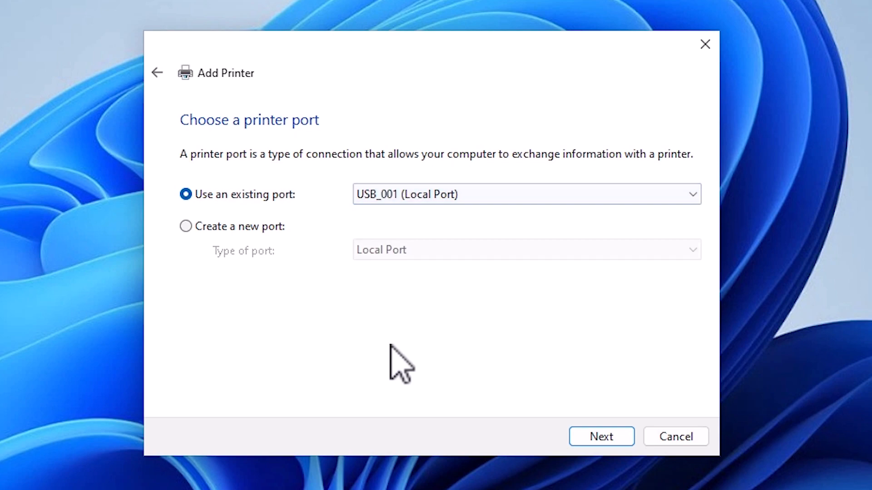
Use Have Disk to load CNP60MA64.INF from GPlus_PCL6_Driver_V290_W64_00 > Driver
click(600, 436)
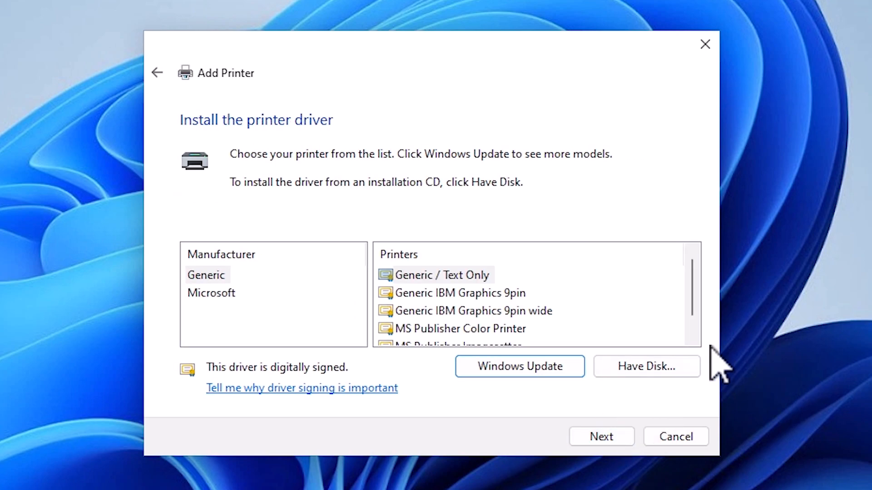
click(645, 366)
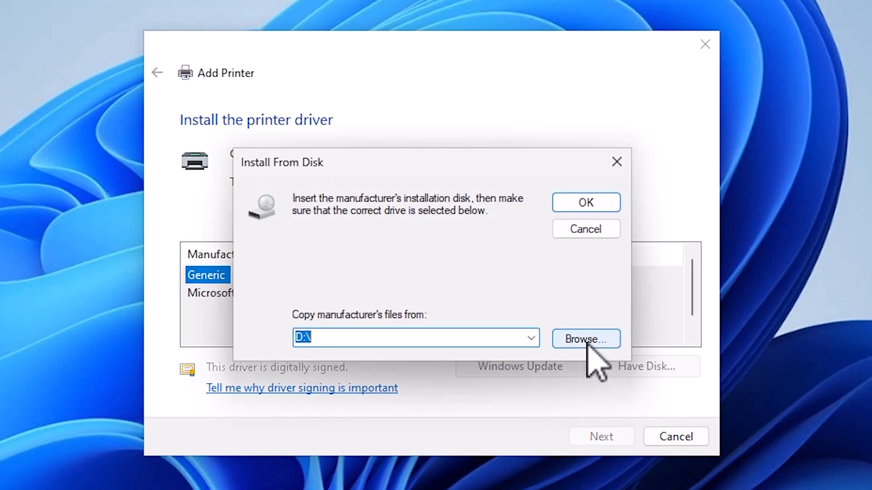
click(585, 339)
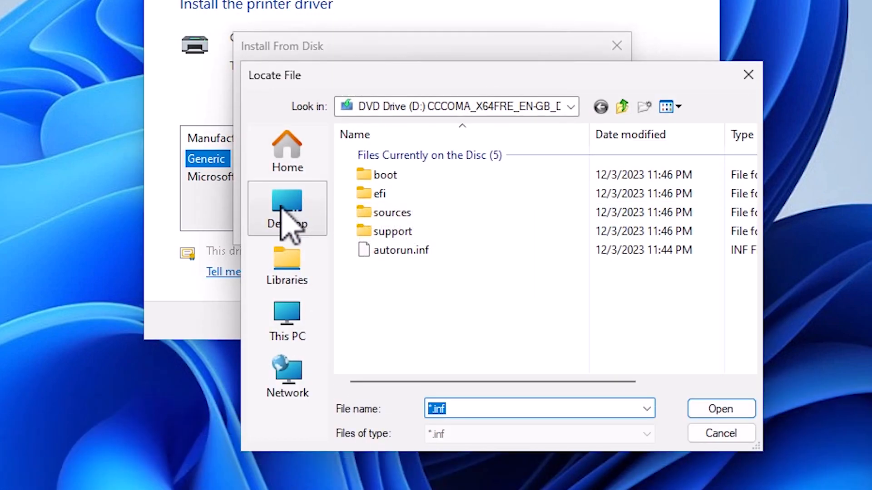
click(287, 209)
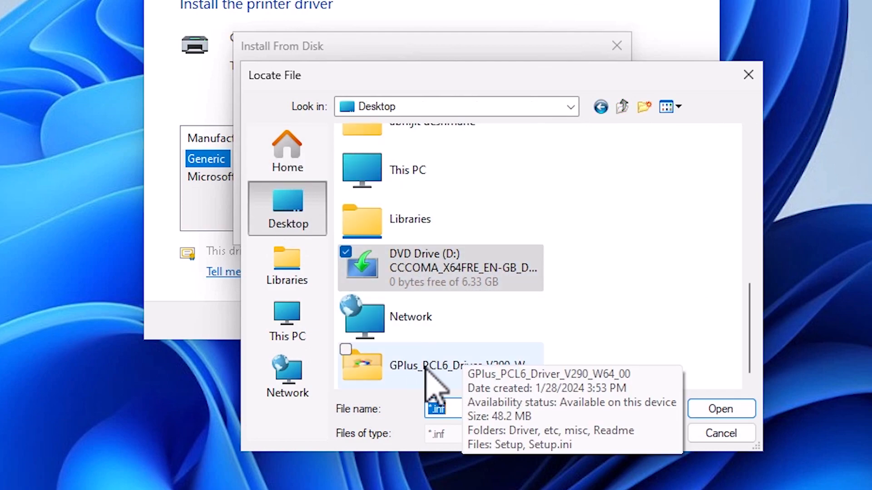
double_click(439, 365)
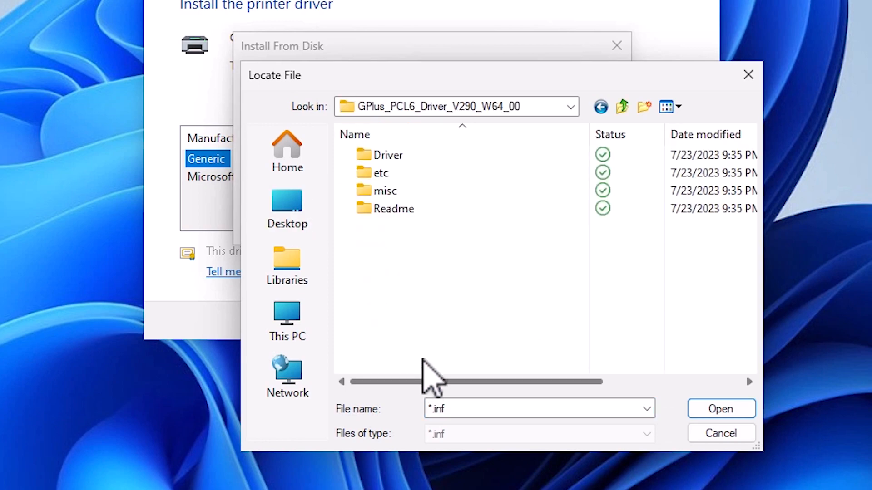
mouse_move(387, 155)
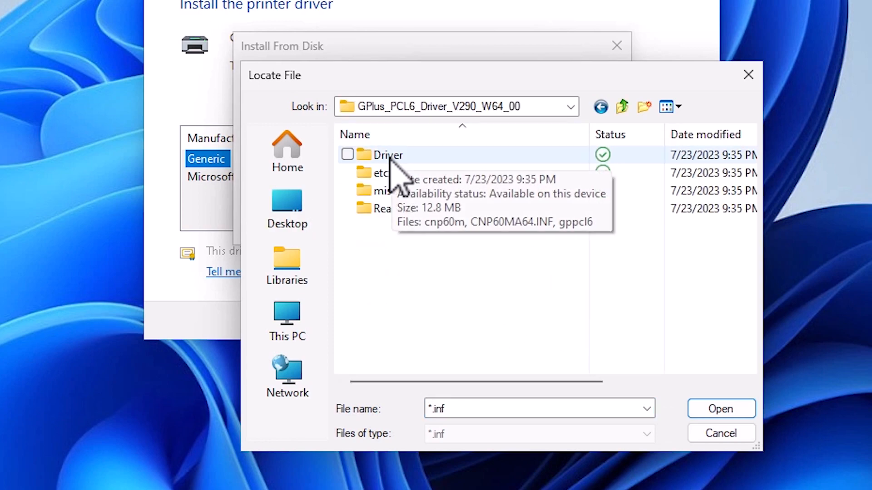
double_click(388, 154)
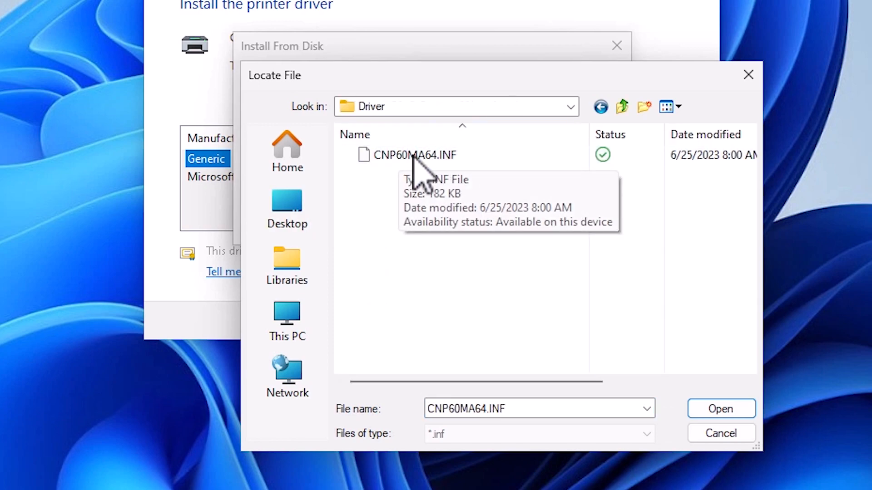
click(414, 154)
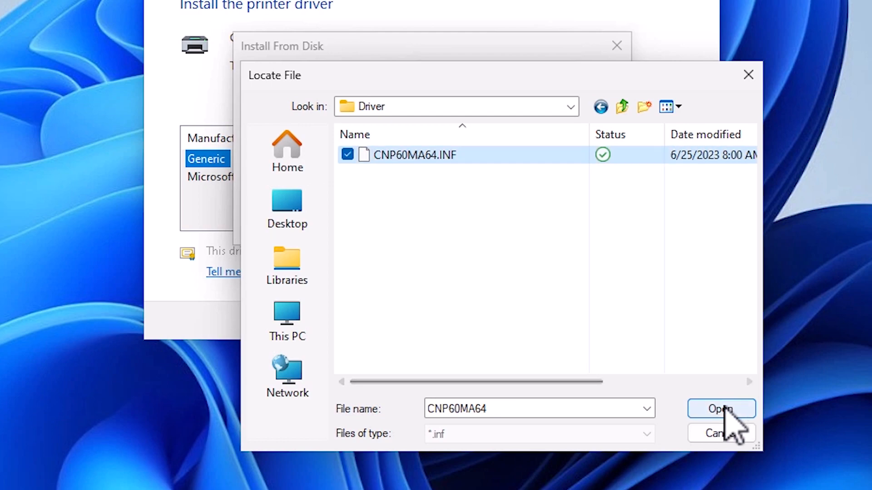
click(721, 408)
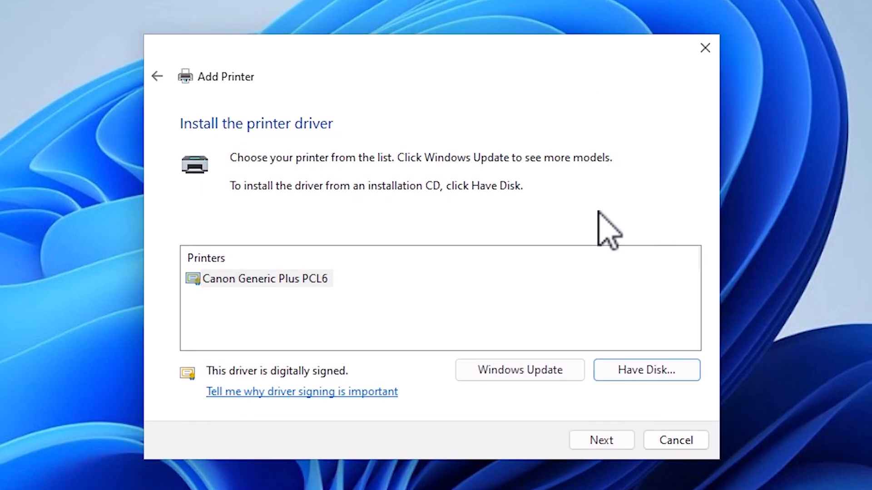
mouse_move(247, 228)
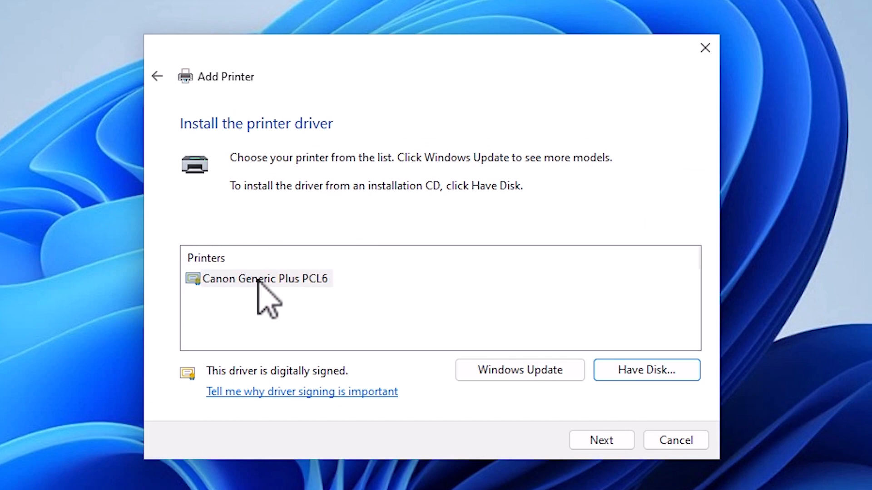
Accept Canon Generic Plus PCL6 and name the printer 'canon imageclass mf244dw printer'
click(601, 440)
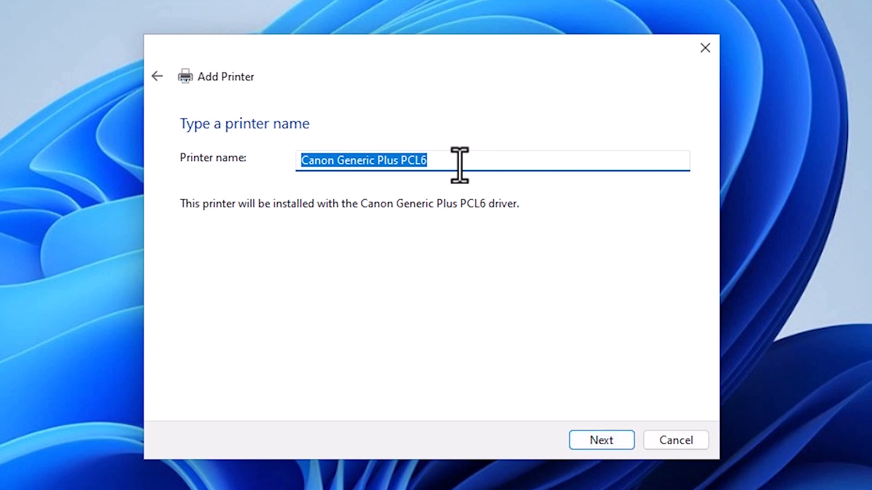
text(canon imageclass mf244dw printer driver)
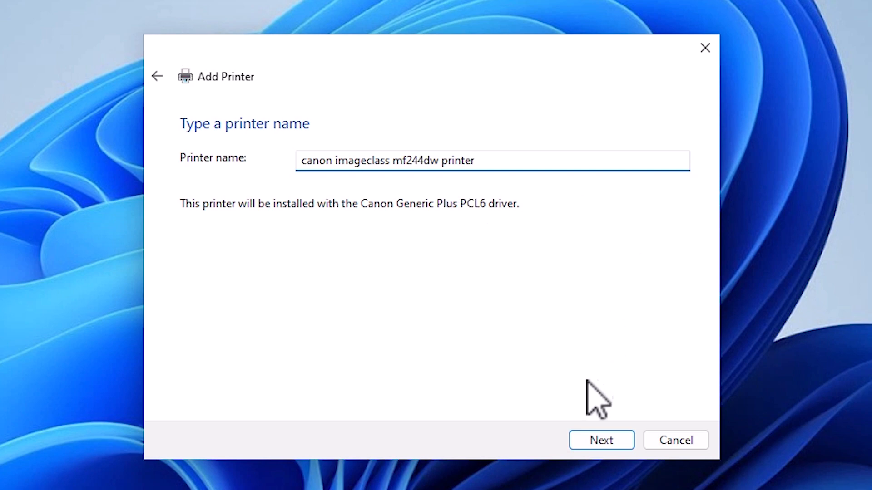
click(601, 440)
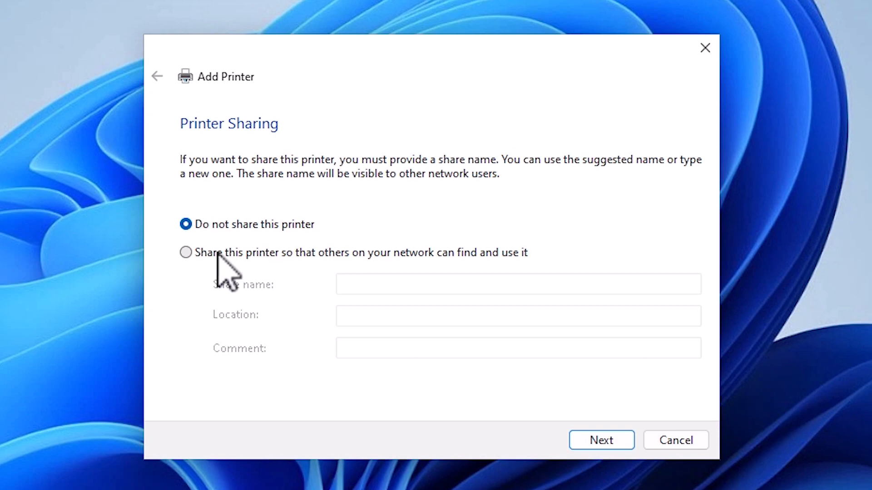
Enable network sharing for the printer, then finish and close the wizard
click(186, 253)
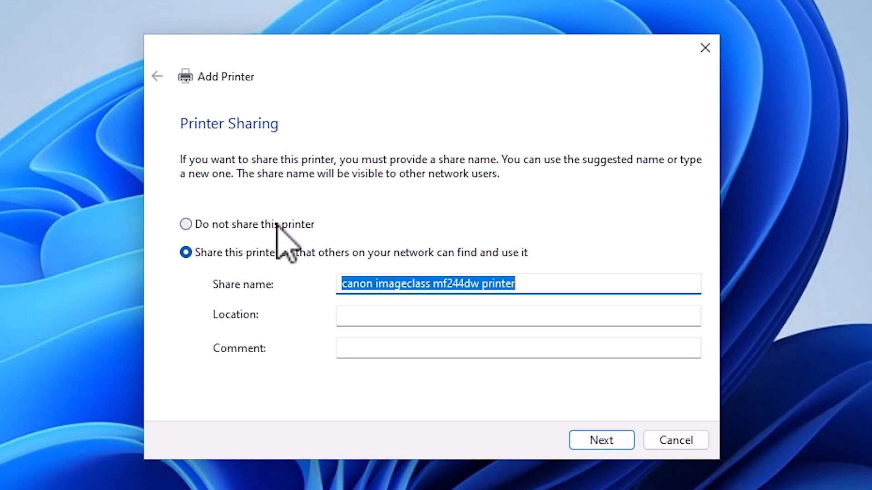
click(601, 440)
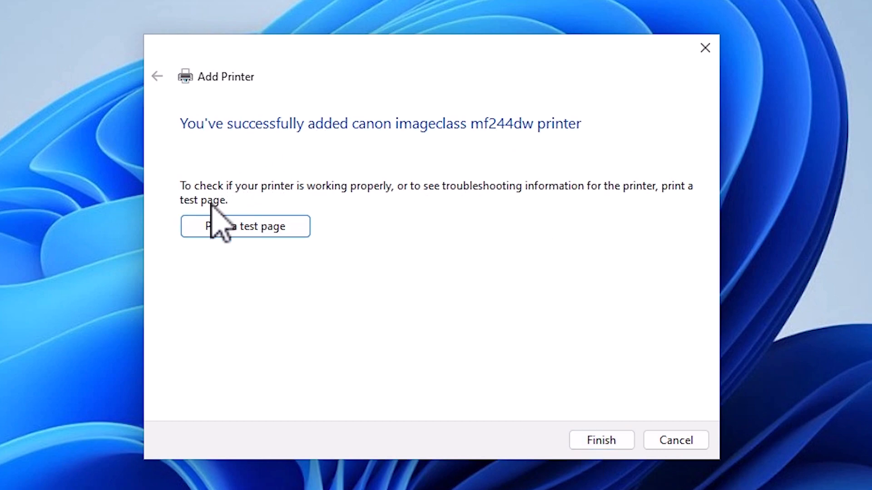
mouse_move(565, 357)
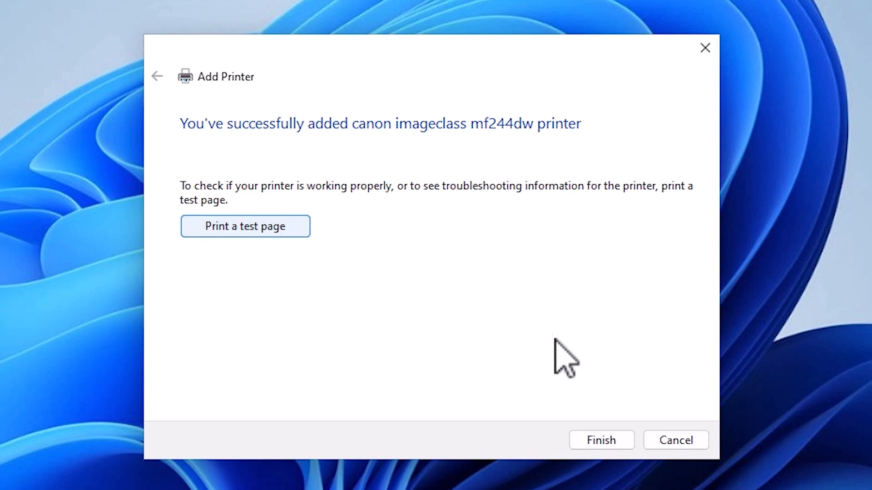
click(600, 440)
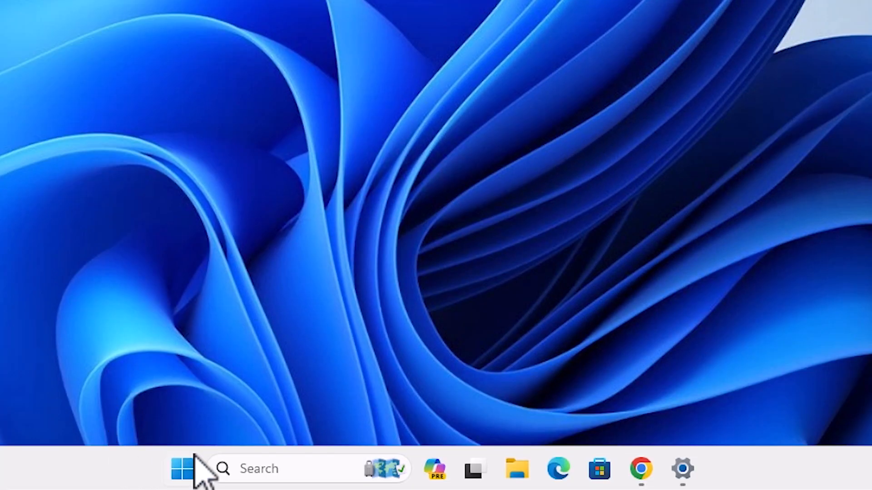
Restart Windows using the Start menu's power options
click(181, 469)
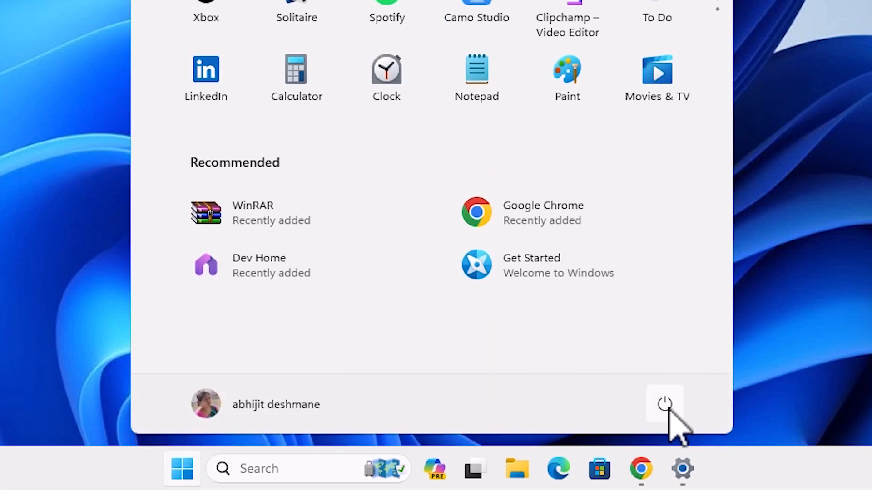
click(665, 404)
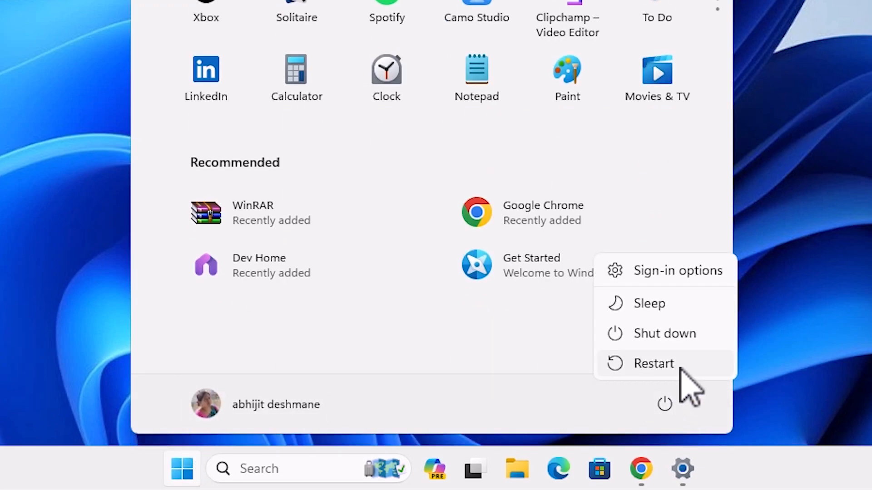
click(653, 363)
text(pr)
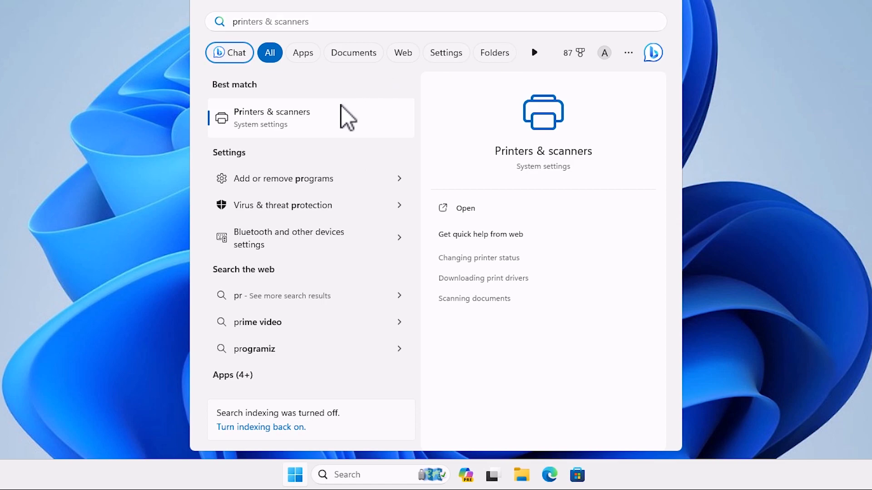
Open Printers & scanners from search to confirm the Canon imageCLASS MF244dw is listed
click(272, 117)
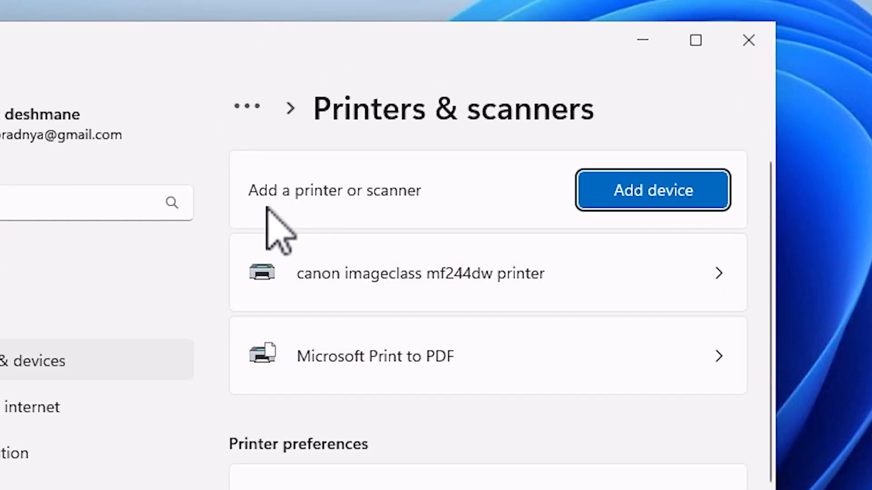
mouse_move(525, 325)
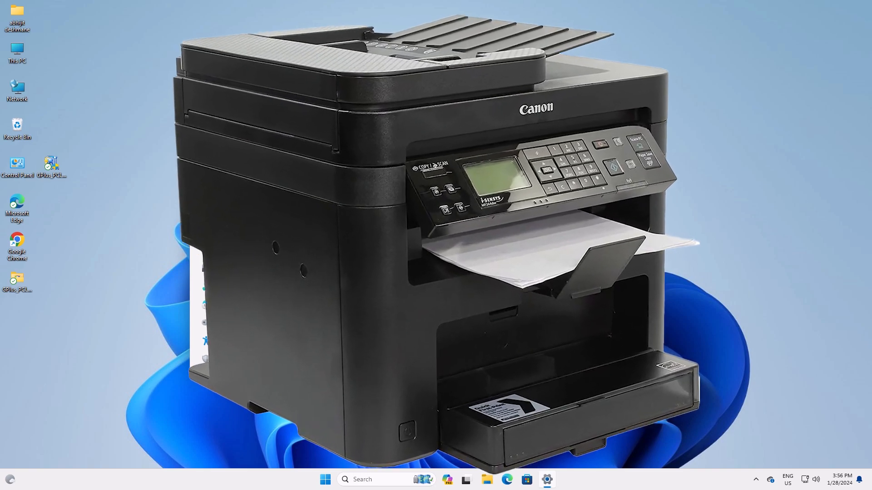
click(547, 479)
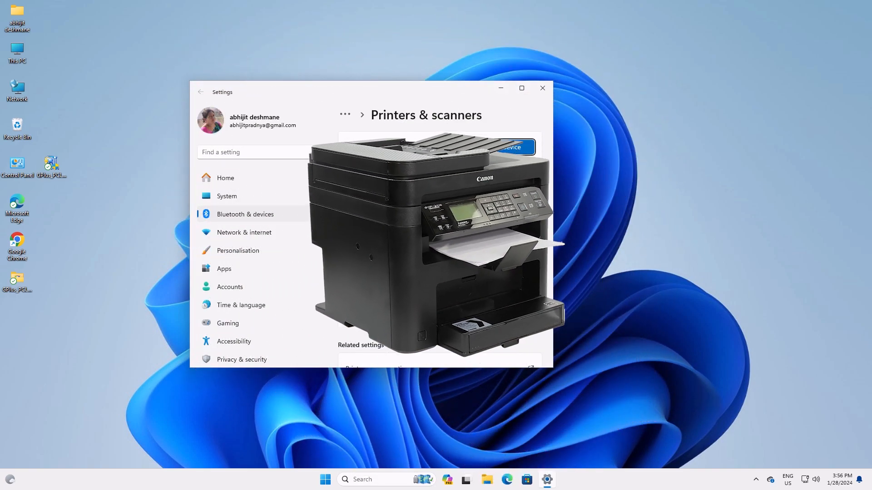